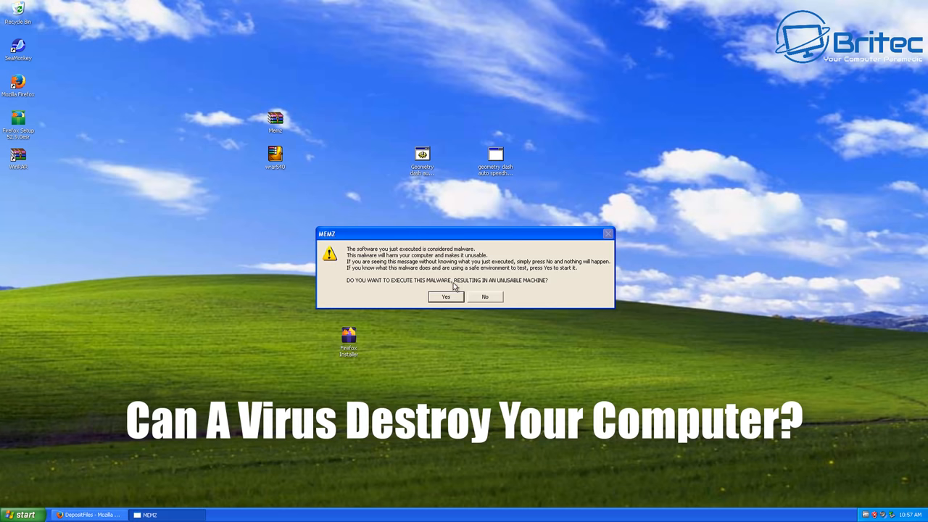
- Run MEMZ past both warnings and dismiss the Notepad note it leaves behind
click(445, 296)
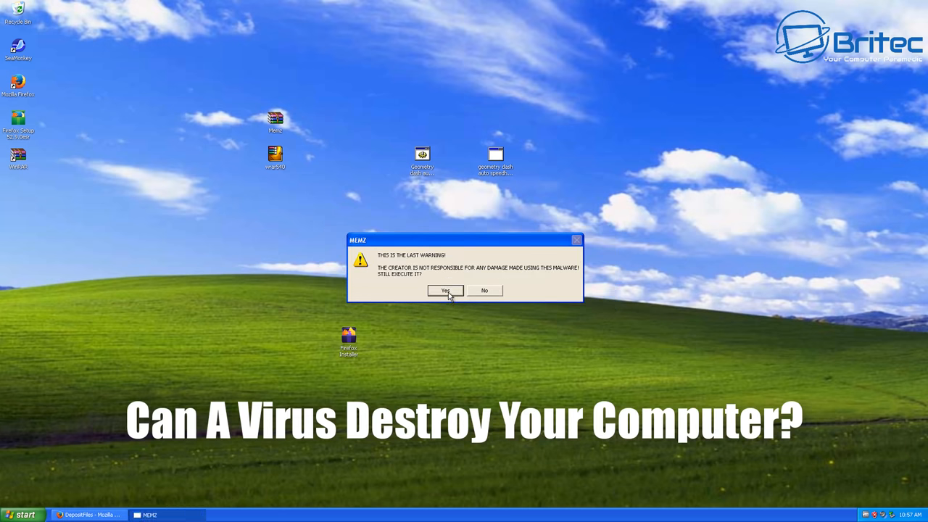
click(445, 289)
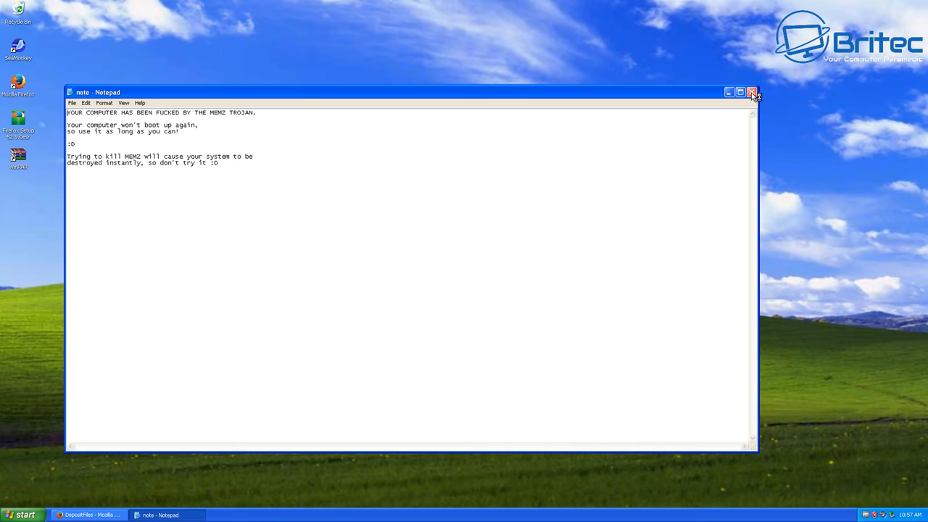
click(752, 92)
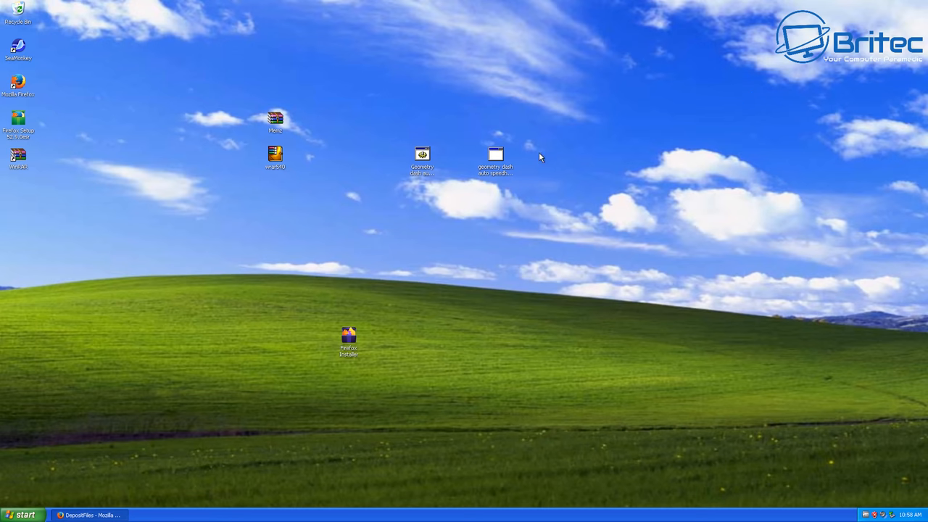
mouse_move(489, 172)
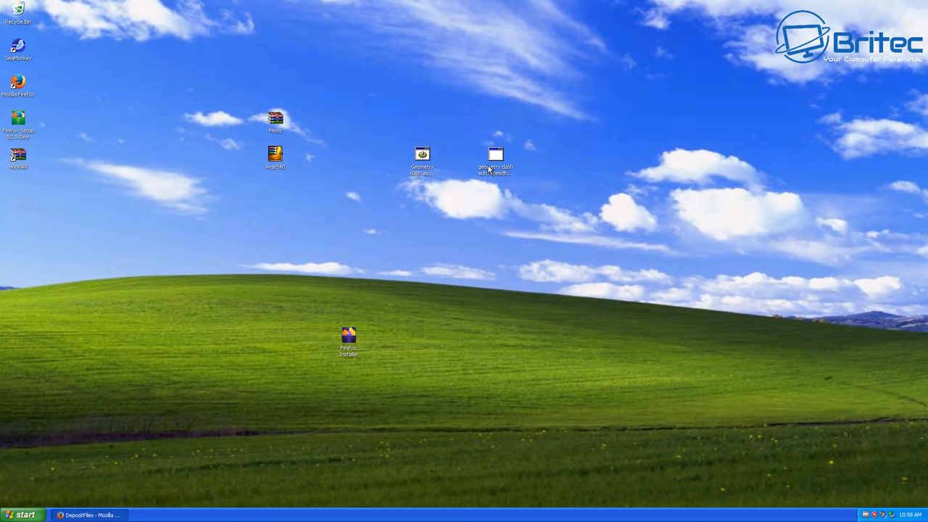
mouse_move(426, 161)
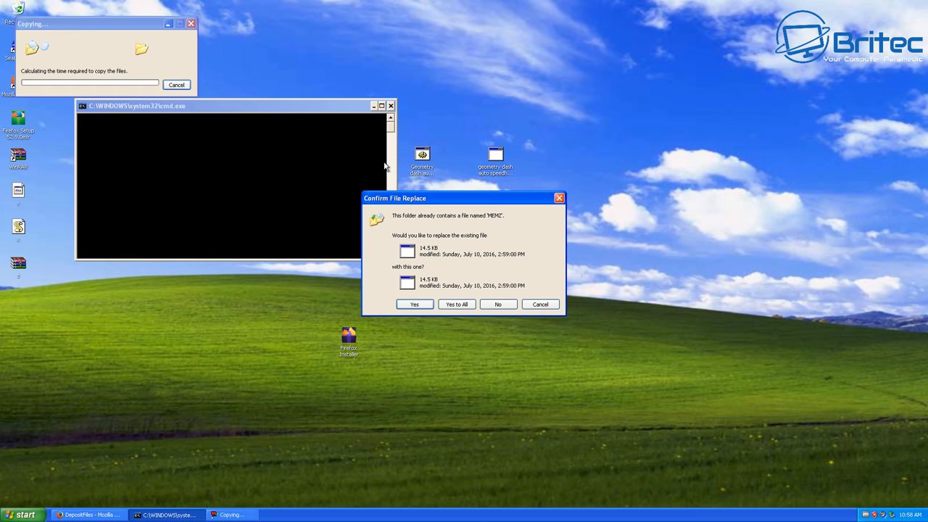
- Let the speedhack replace the MEMZ file, dismiss the copy error, approve MEMZ again and close its note
click(456, 303)
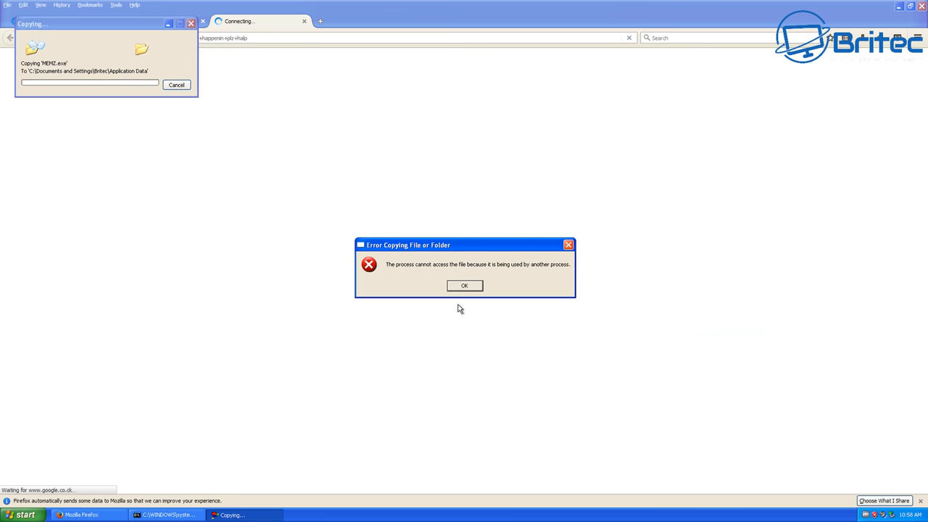
click(464, 285)
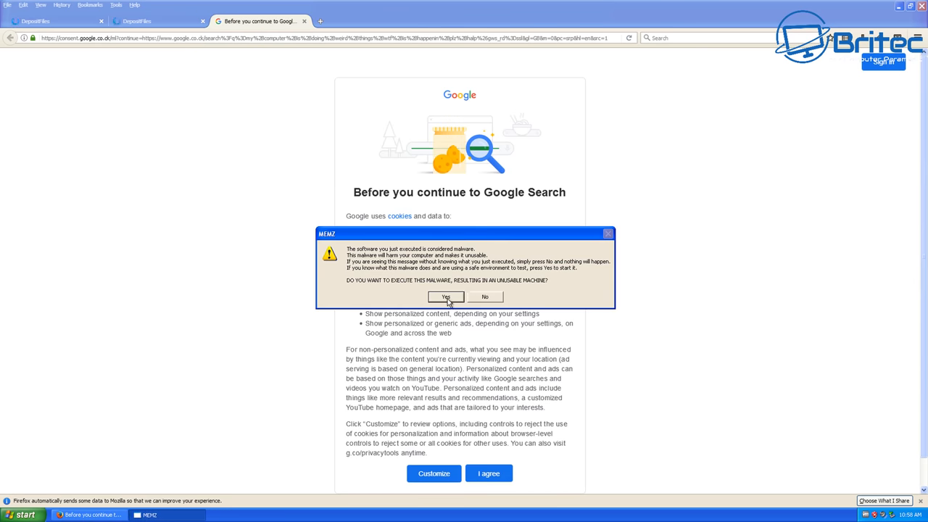
click(445, 296)
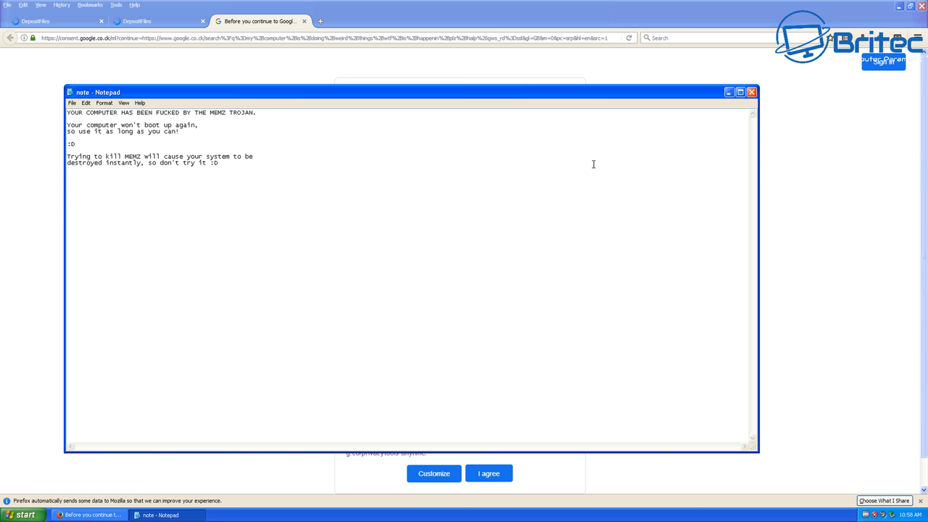
click(750, 92)
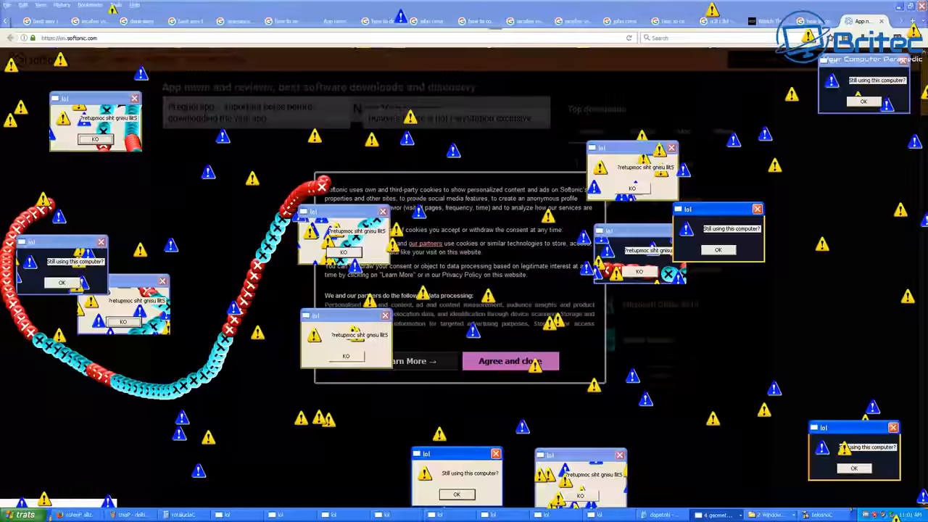
click(510, 361)
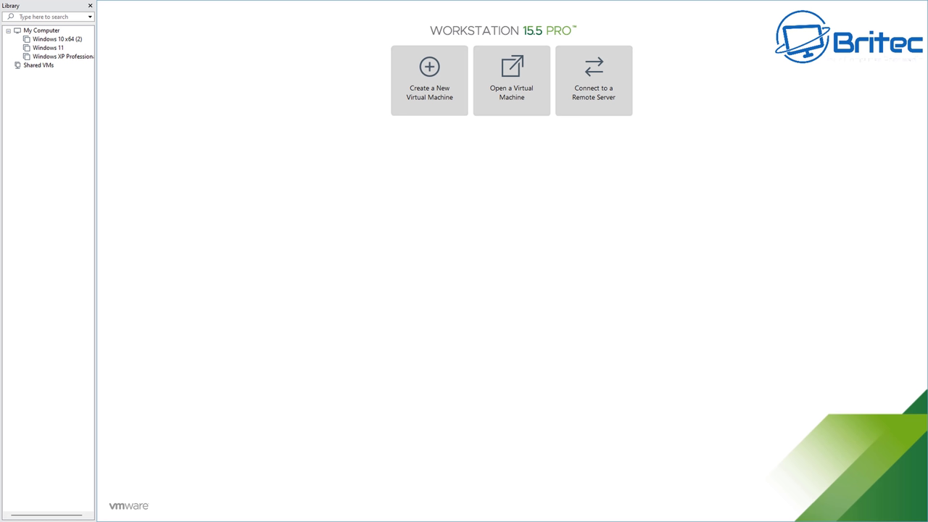
mouse_move(234, 293)
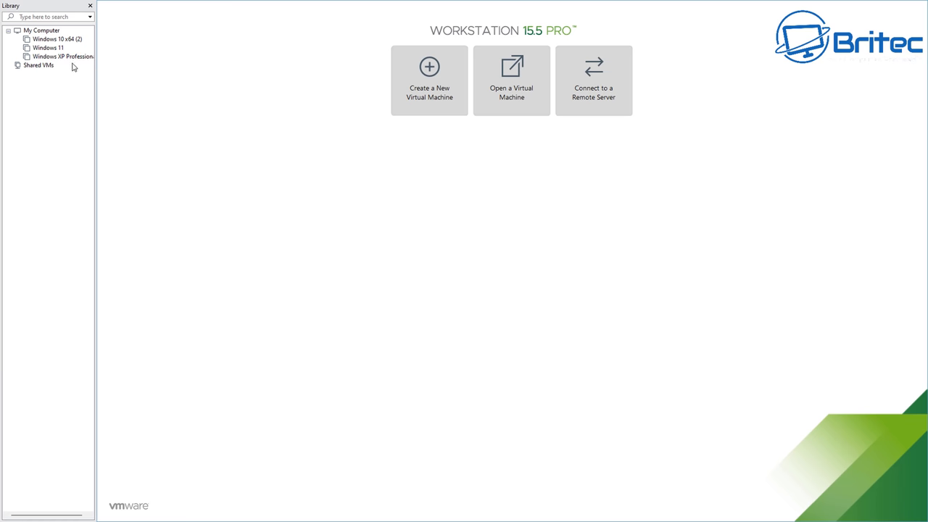
- Close the Windows XP VM tab to return to the Workstation Home view
click(58, 57)
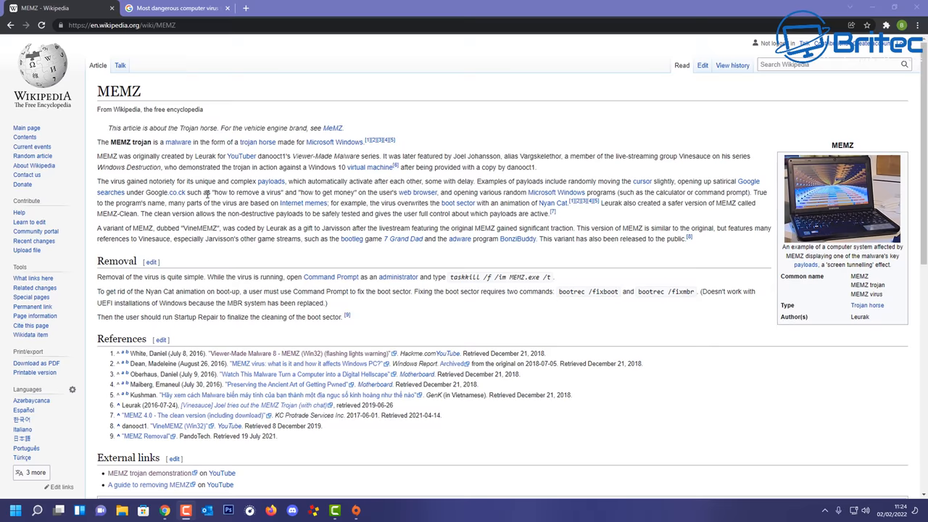
mouse_move(336, 151)
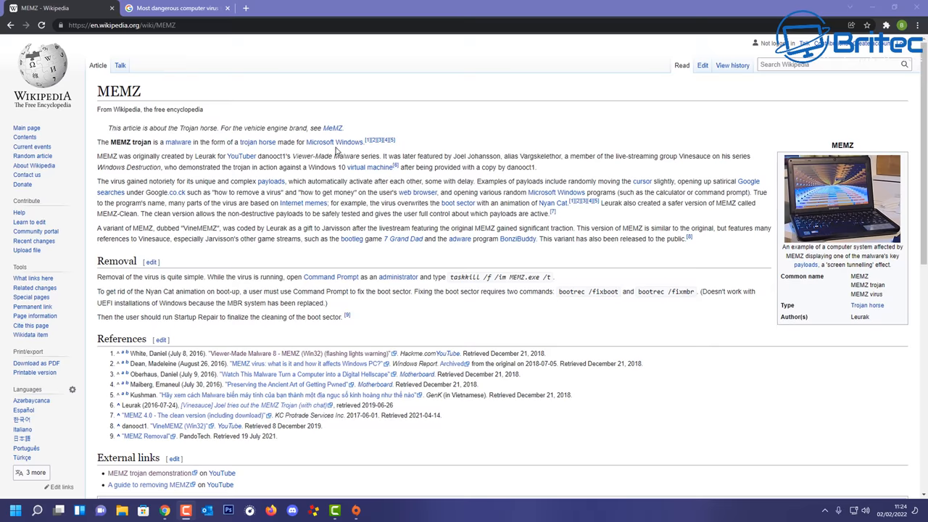
mouse_move(112, 167)
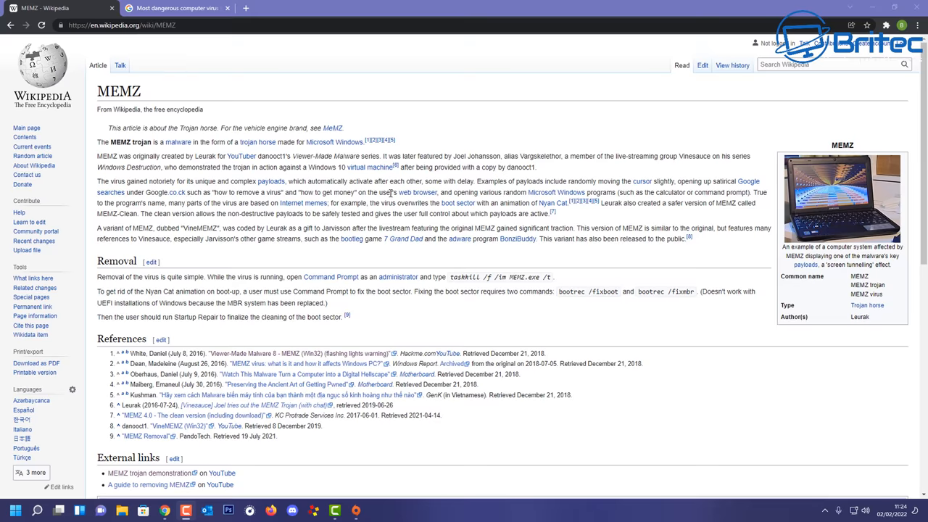
mouse_move(647, 190)
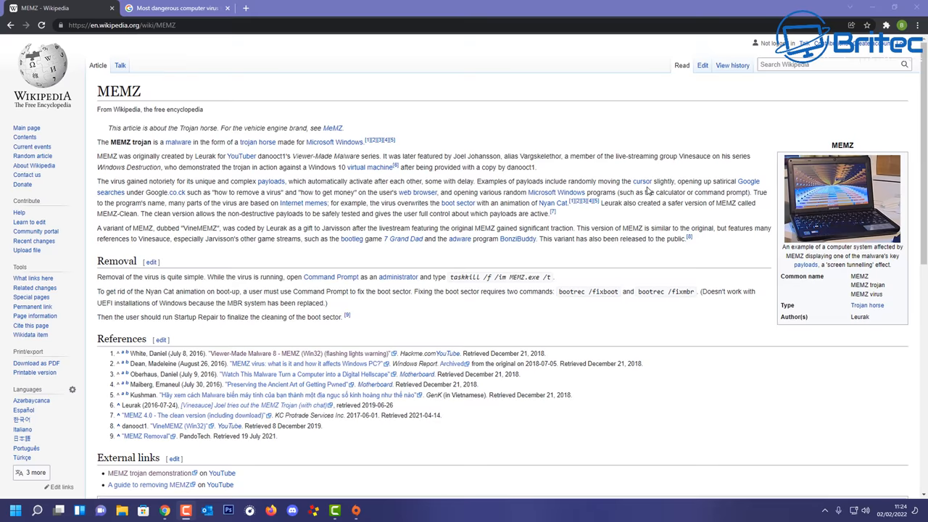
mouse_move(743, 189)
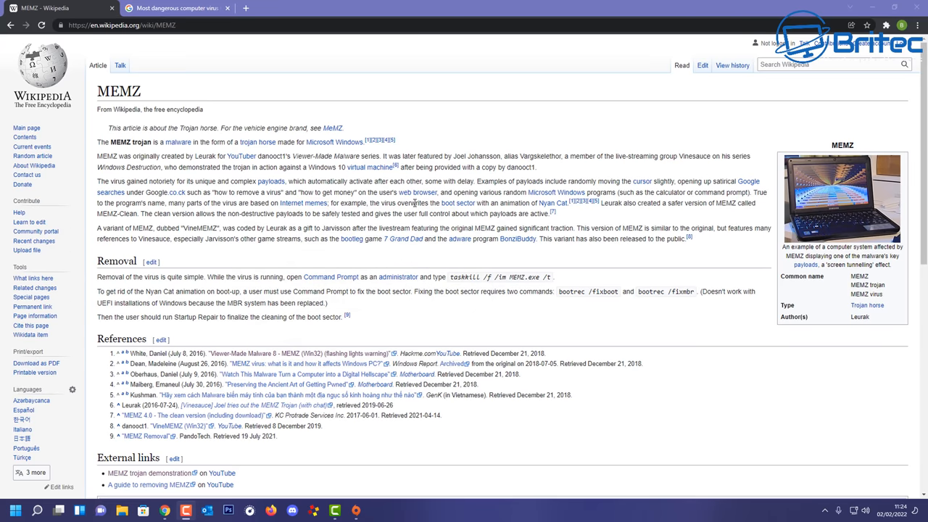
mouse_move(616, 313)
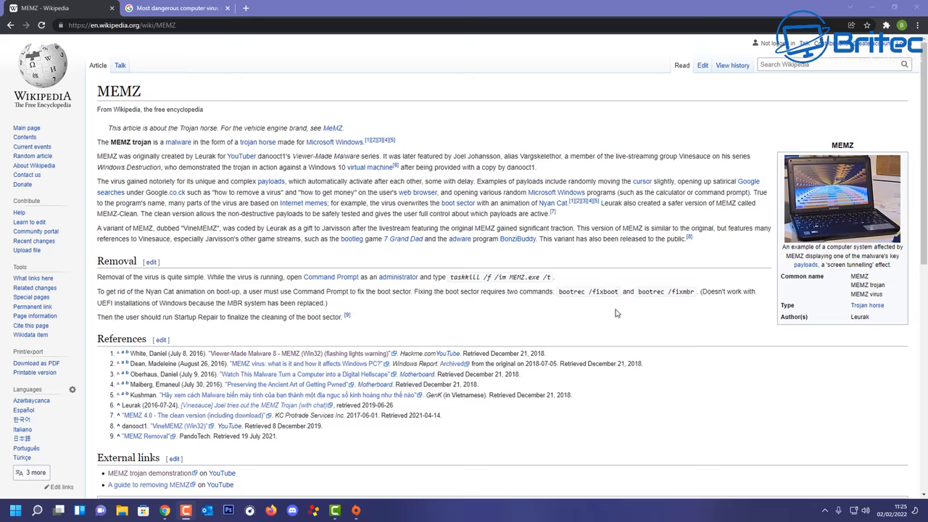
mouse_move(491, 274)
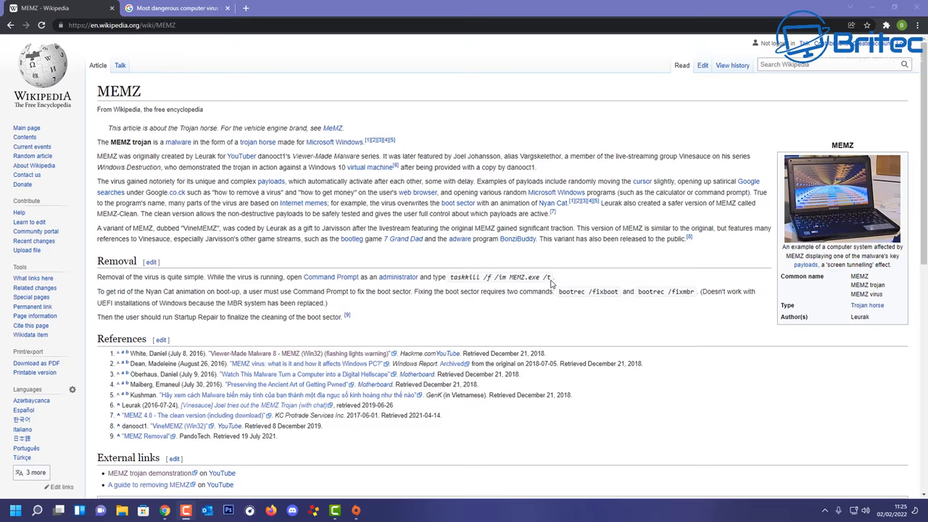
mouse_move(664, 350)
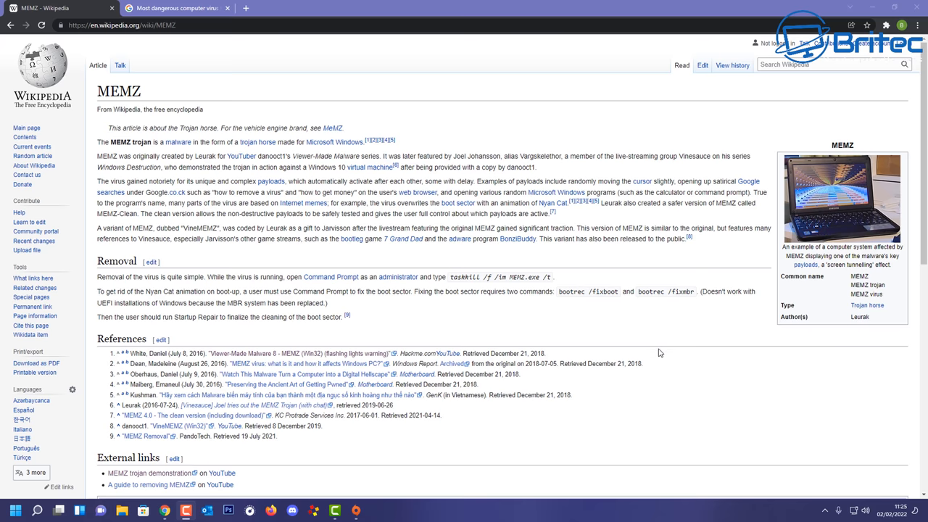
mouse_move(656, 353)
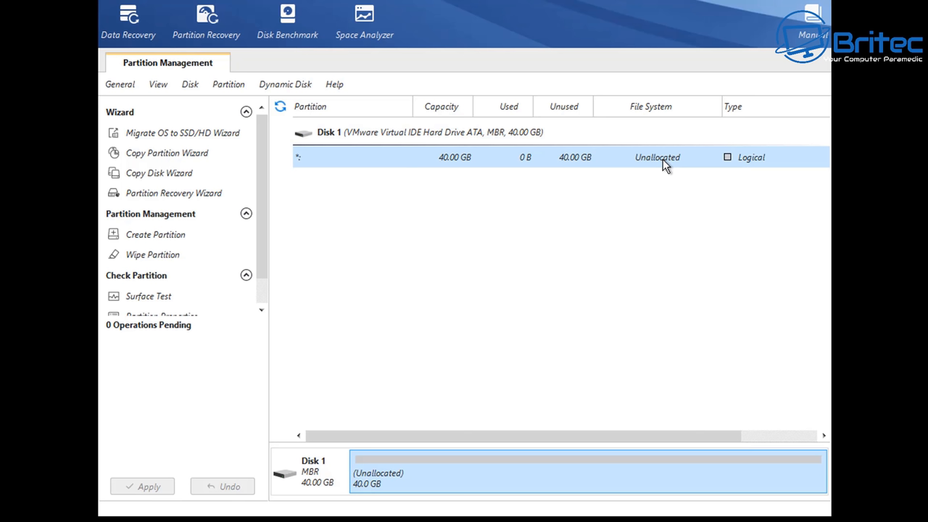
mouse_move(651, 166)
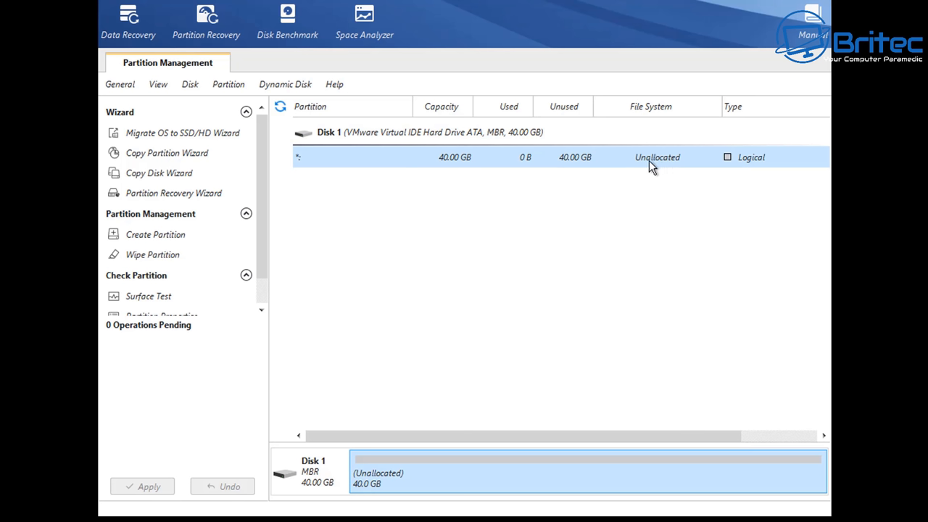
- Review the actions offered for the 40 GB unallocated space, then back out of them
scroll(down, 3)
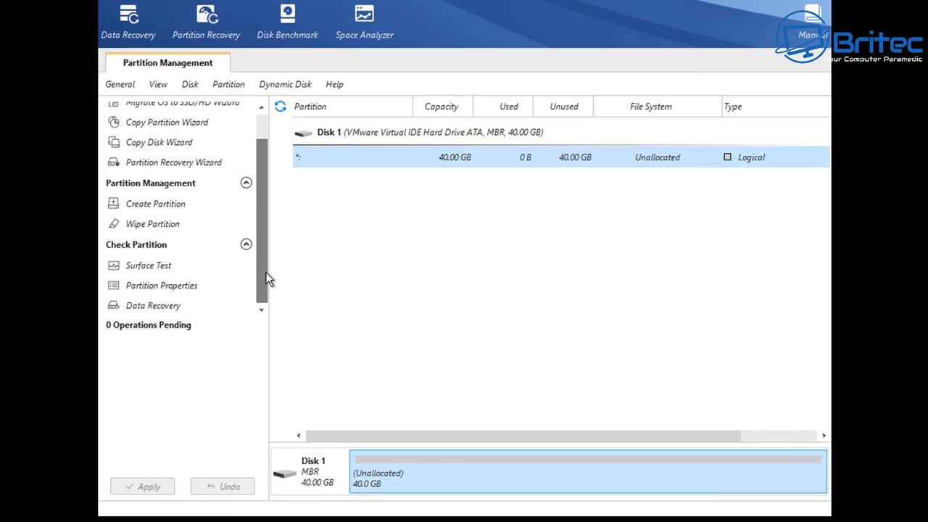
mouse_move(174, 305)
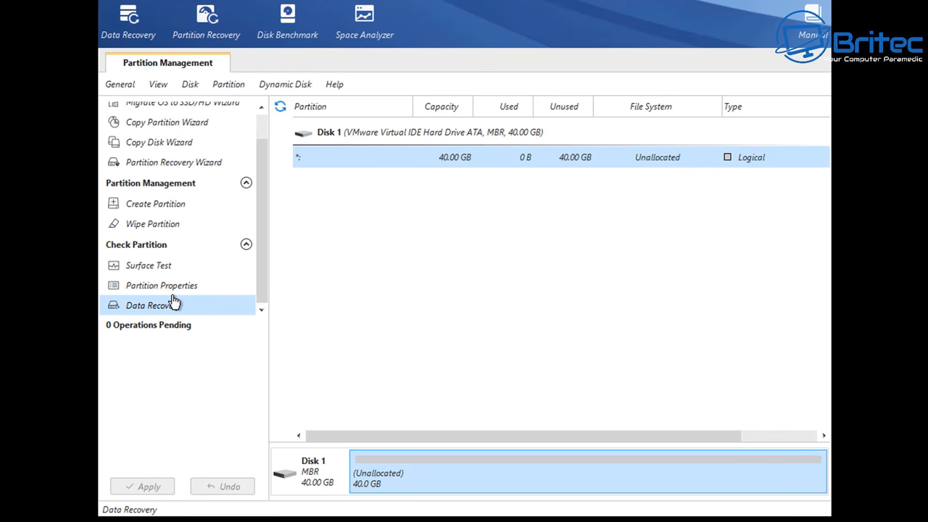
right_click(656, 157)
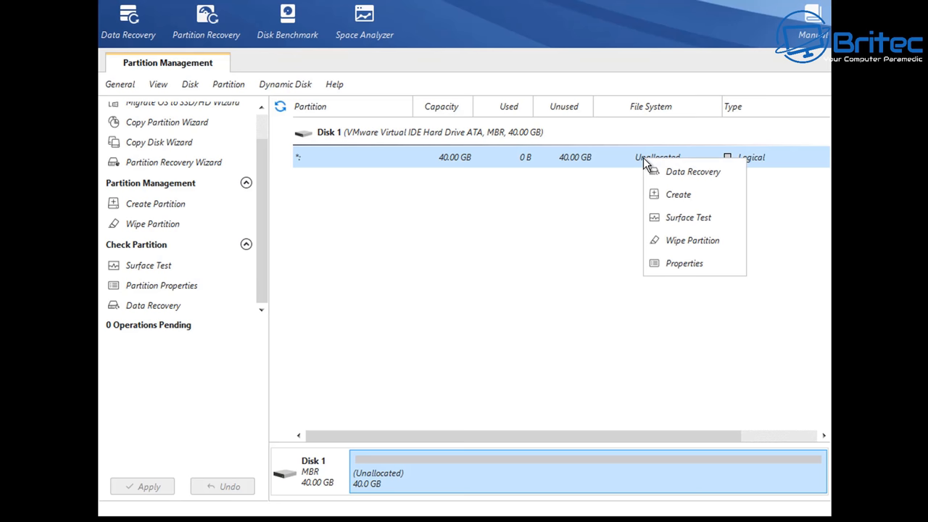
mouse_move(371, 187)
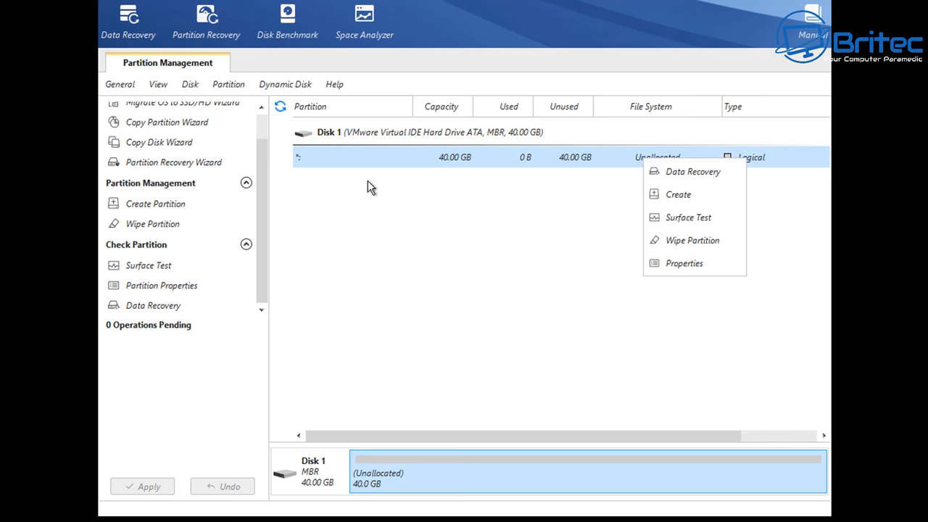
click(370, 187)
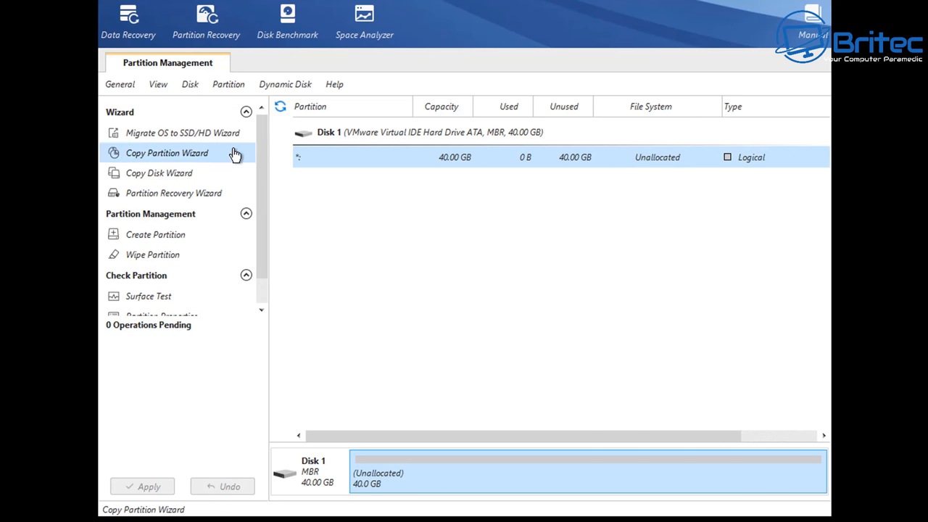
mouse_move(344, 184)
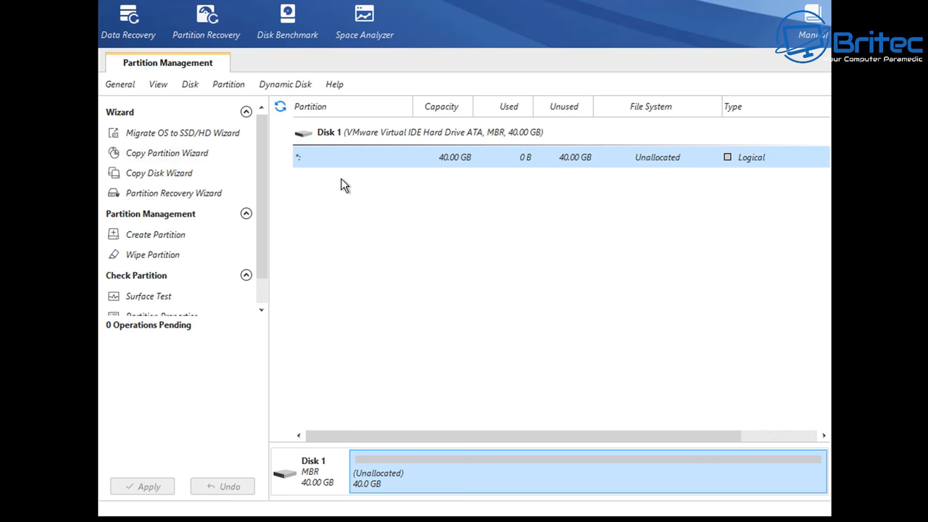
mouse_move(551, 167)
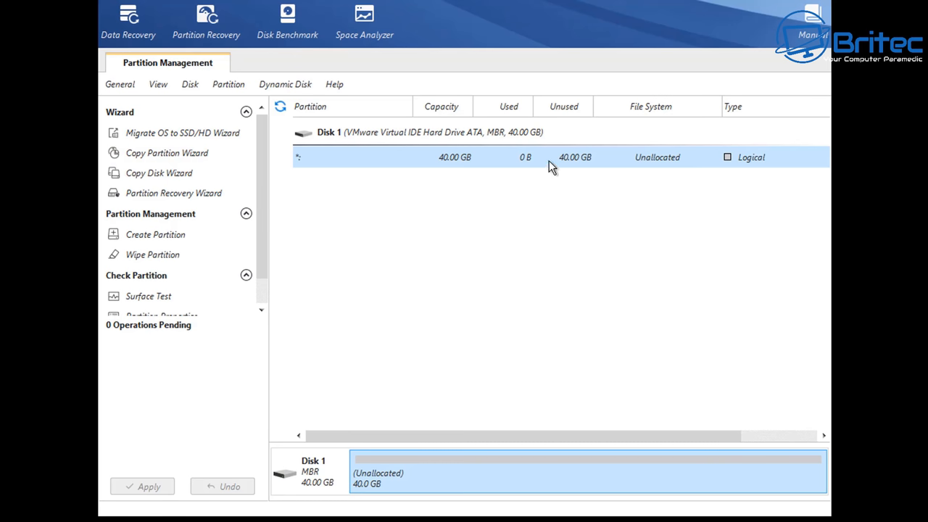
mouse_move(539, 171)
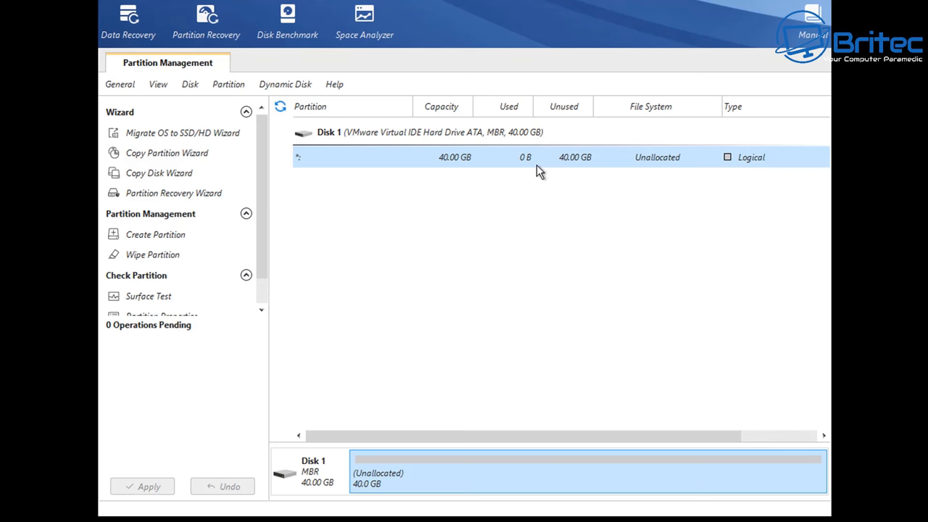
click(182, 132)
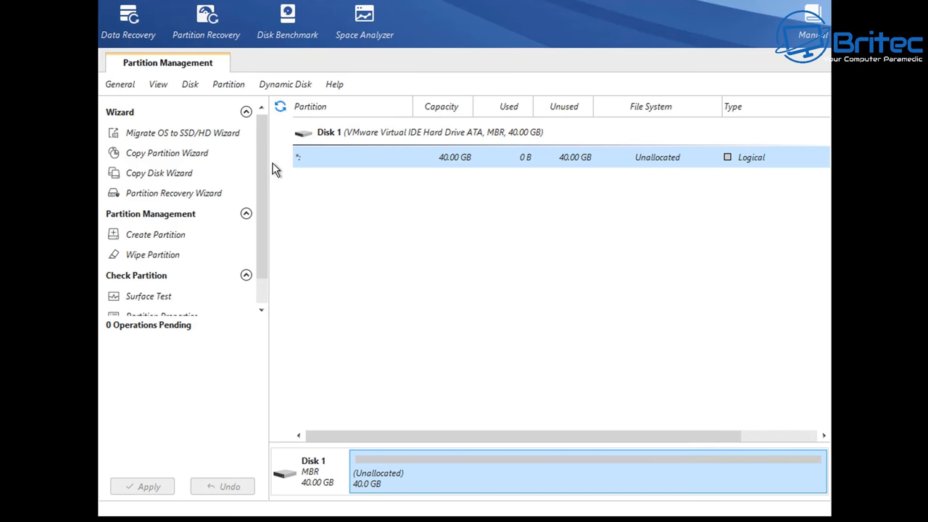
- Queue Rebuild MBR on Disk 1 and apply the pending operation, confirming with Yes
click(313, 471)
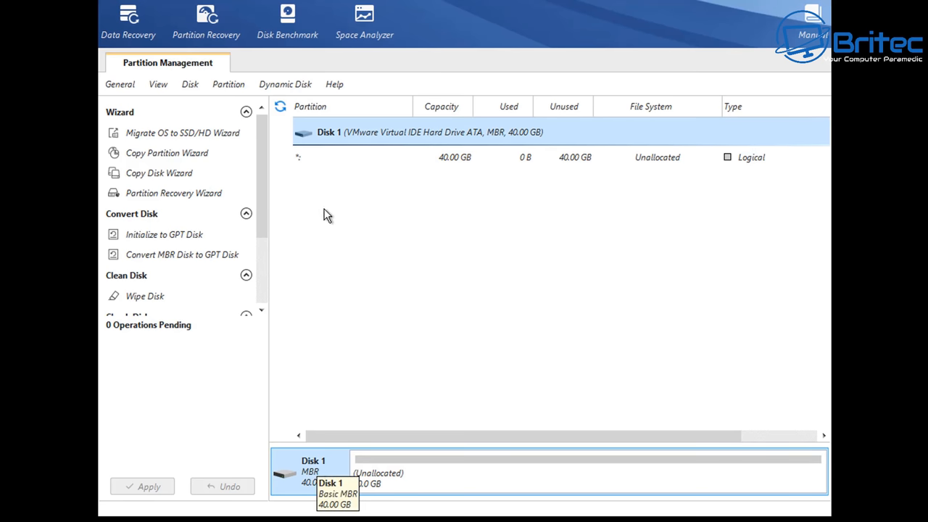
right_click(329, 131)
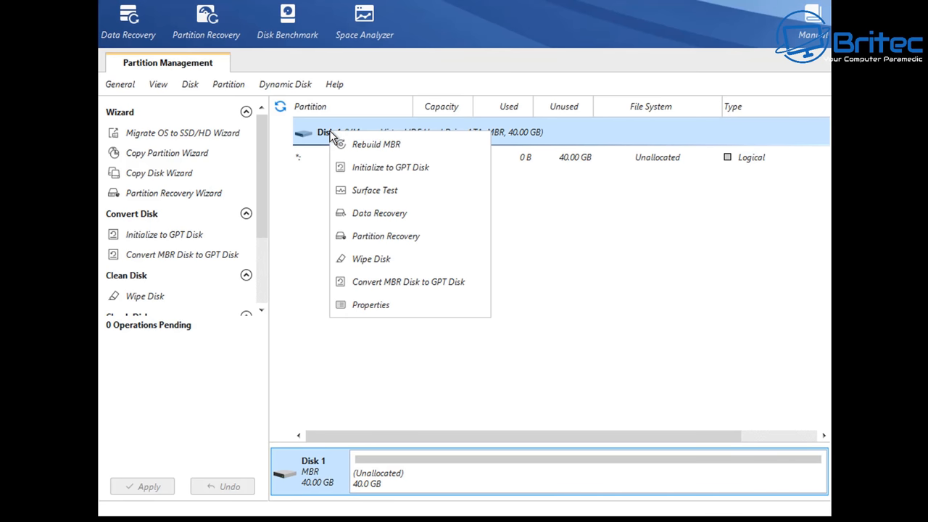
mouse_move(376, 145)
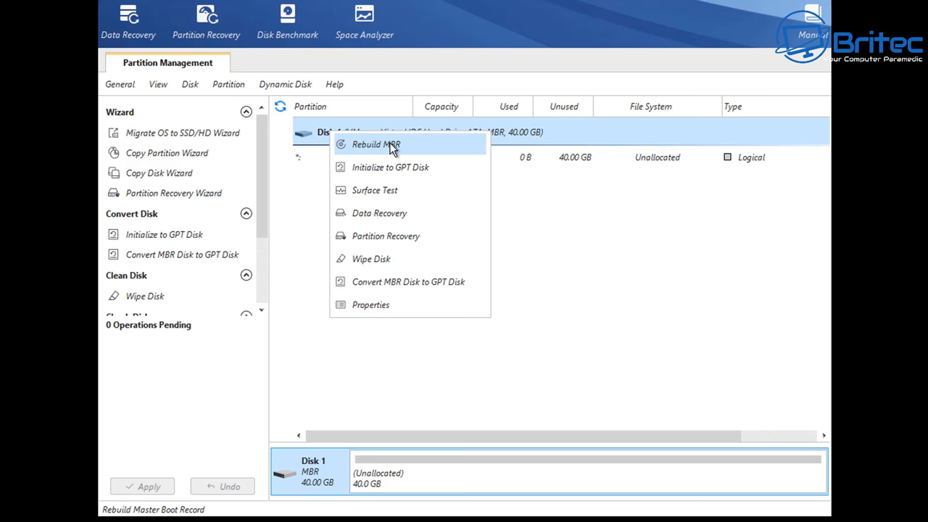
click(375, 144)
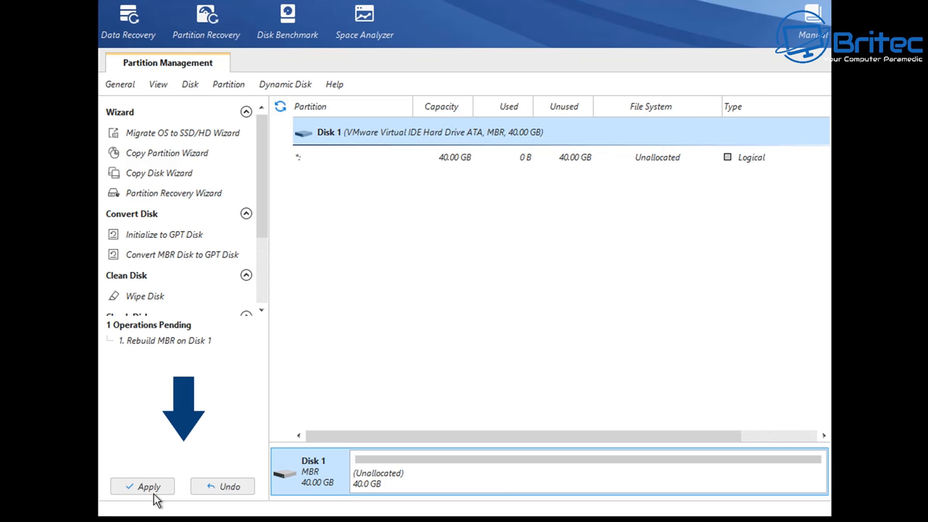
click(148, 486)
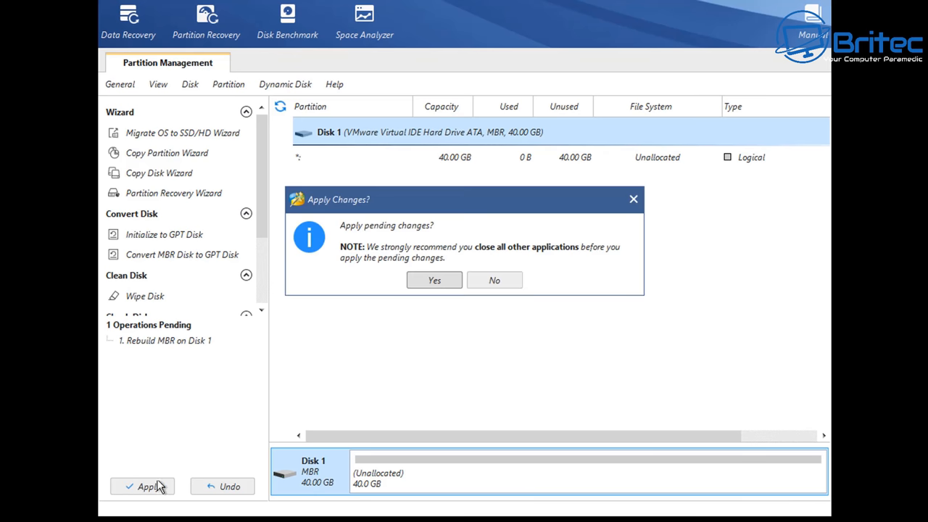
mouse_move(434, 280)
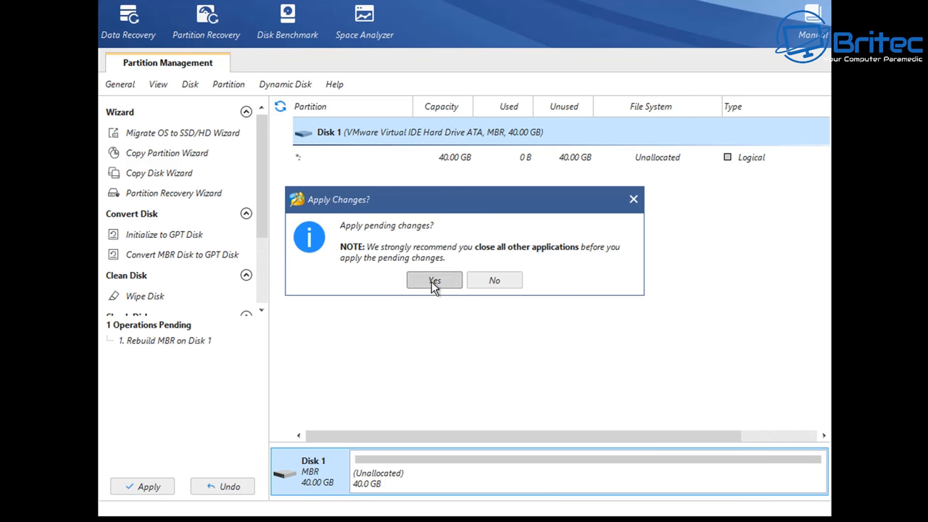
click(433, 280)
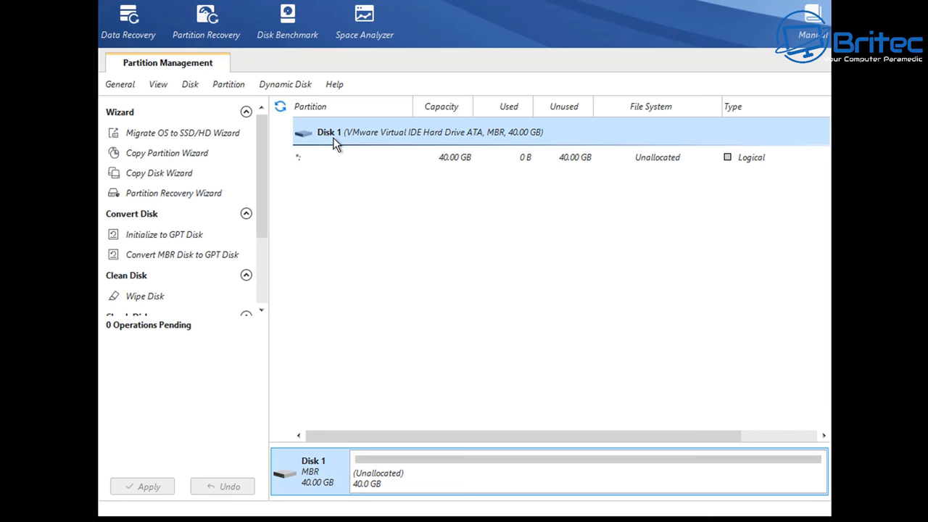
- Start Partition Recovery on Disk 1 with the Full Disk range and continue to scan methods
right_click(333, 131)
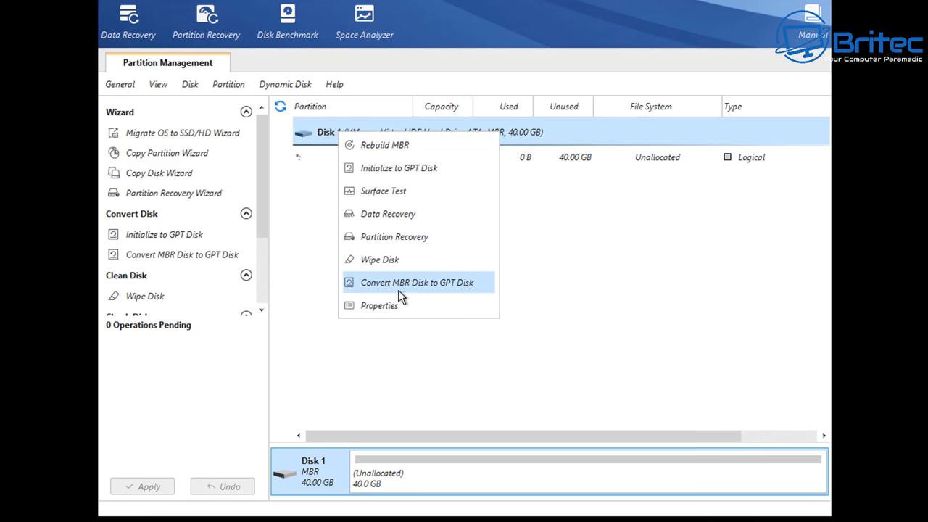
mouse_move(394, 236)
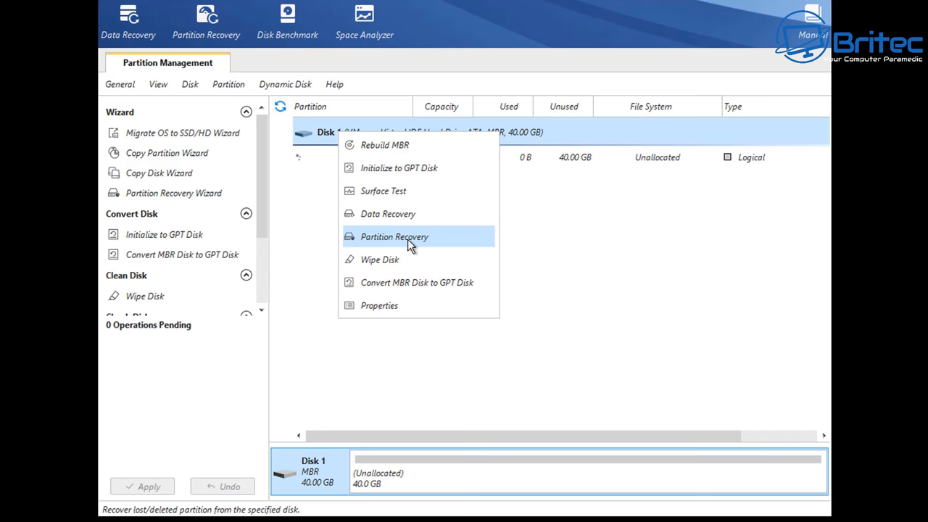
click(393, 237)
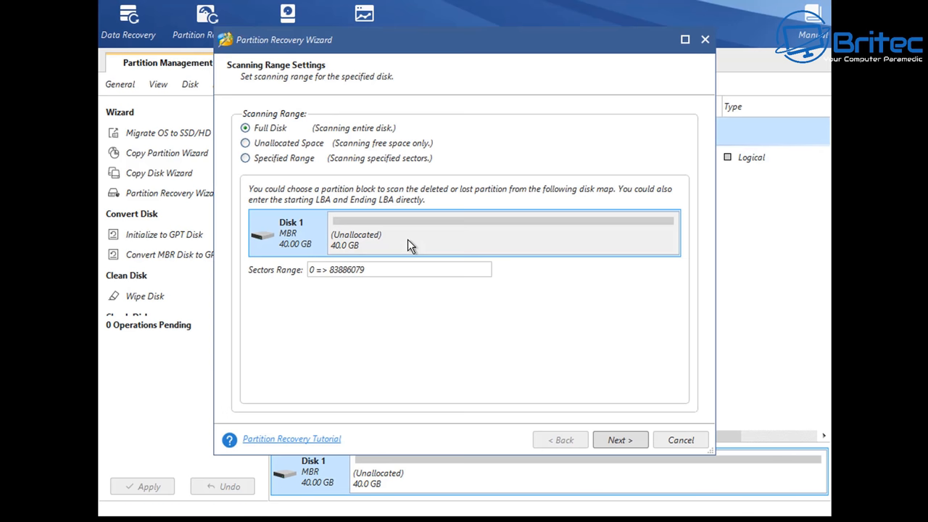
mouse_move(397, 100)
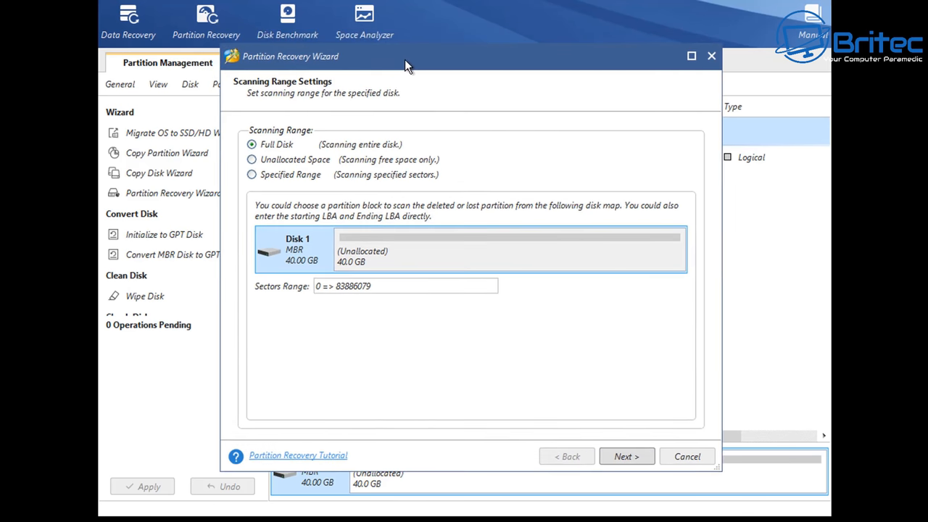
mouse_move(331, 303)
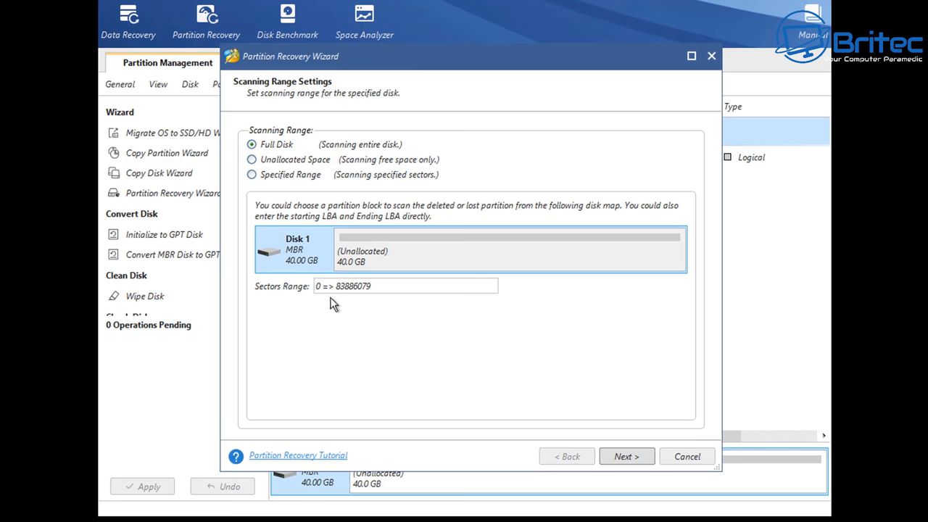
mouse_move(322, 266)
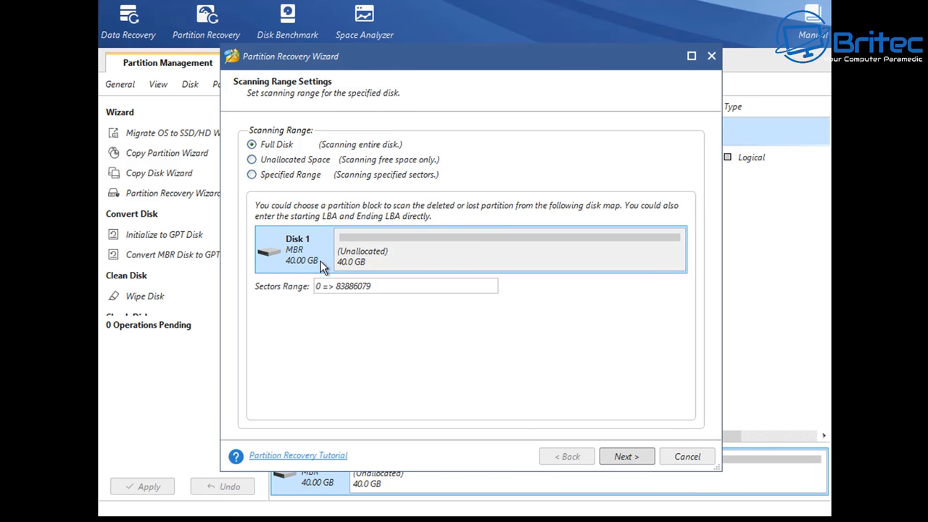
mouse_move(341, 179)
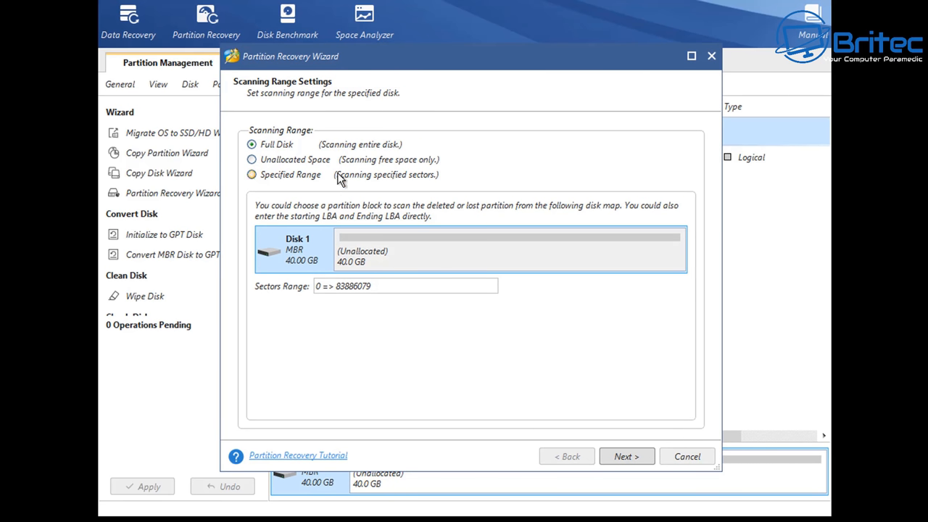
click(625, 456)
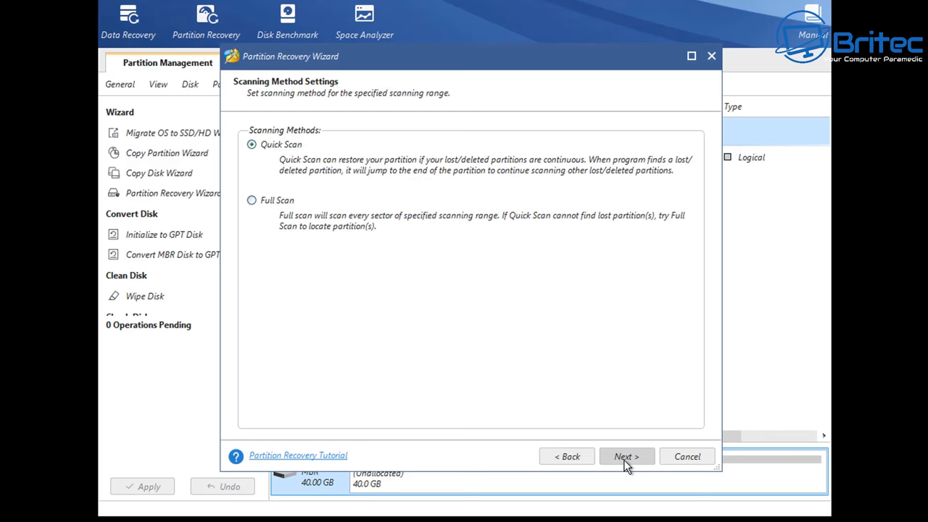
- Start a Quick Scan of the whole 40 GB disk for lost partitions
click(625, 456)
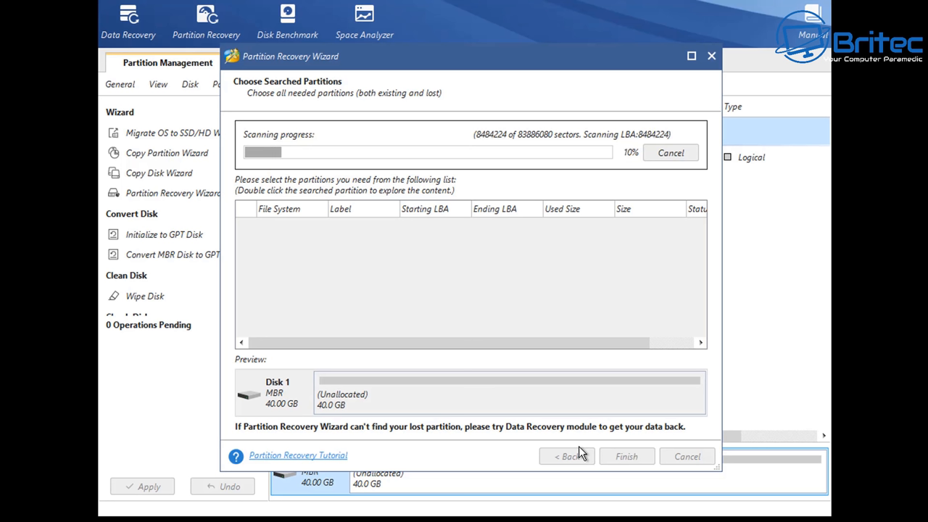
mouse_move(605, 456)
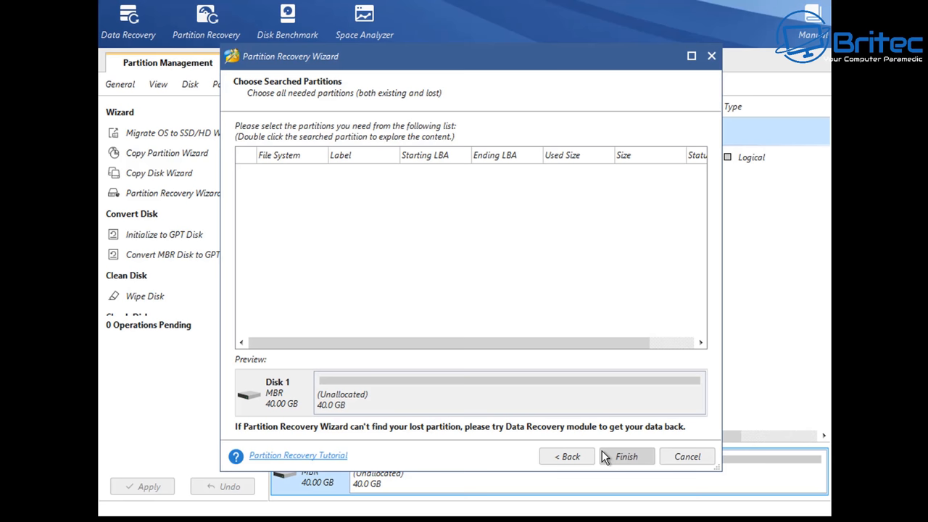
mouse_move(457, 362)
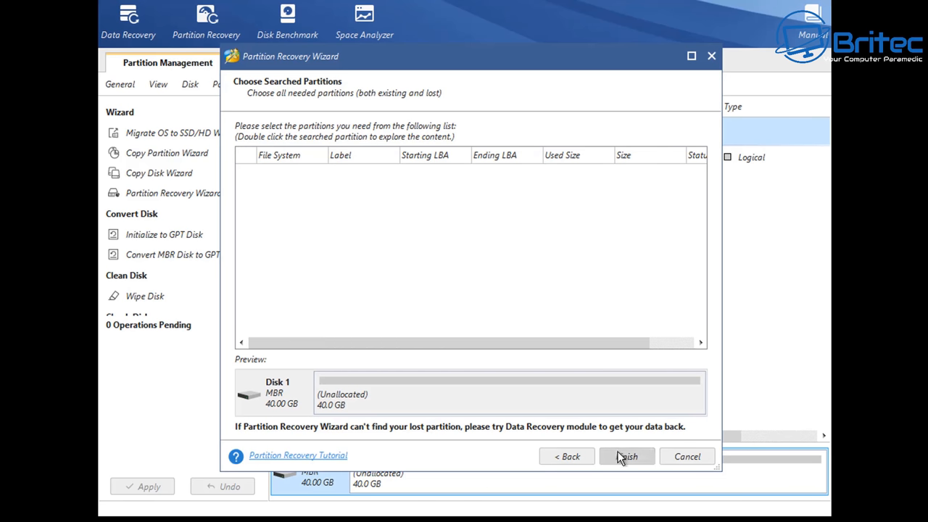
- Finish the recovery wizard with no partitions found and bring up the unallocated space's actions
click(626, 456)
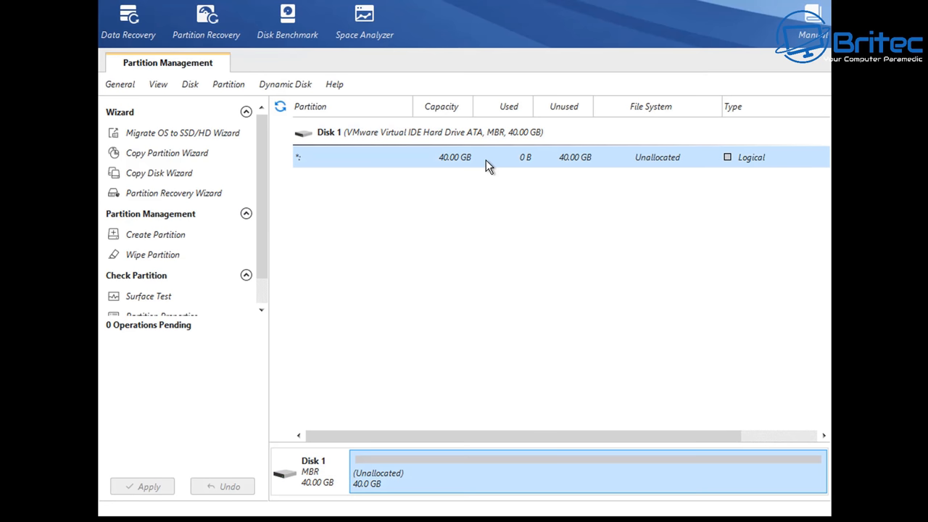
right_click(455, 157)
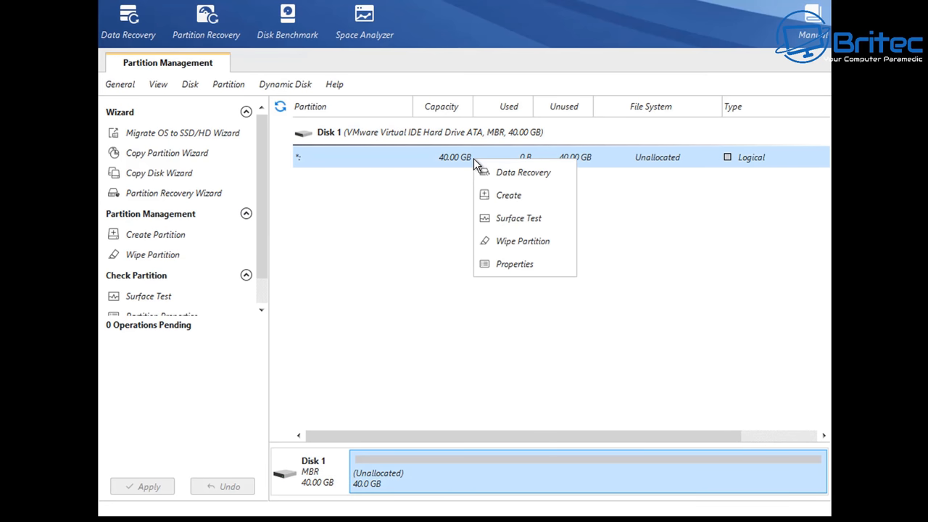
mouse_move(529, 209)
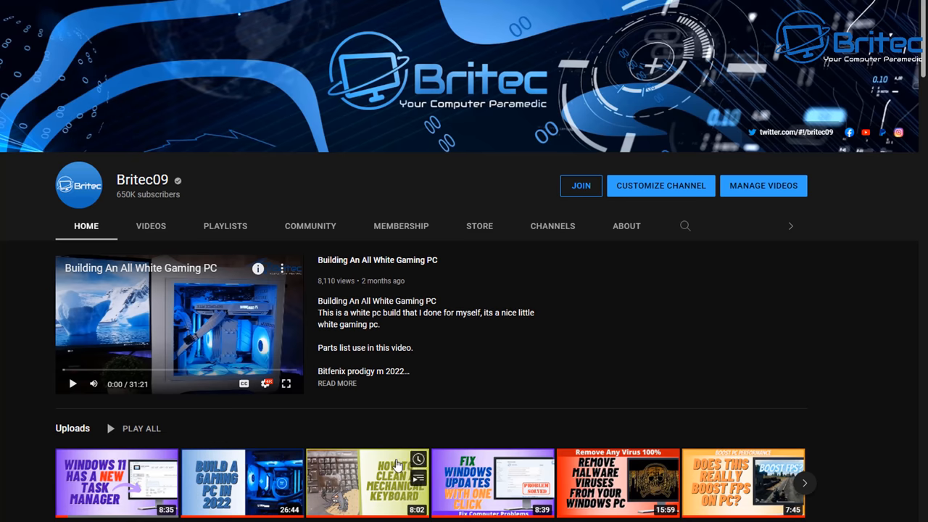
mouse_move(581, 185)
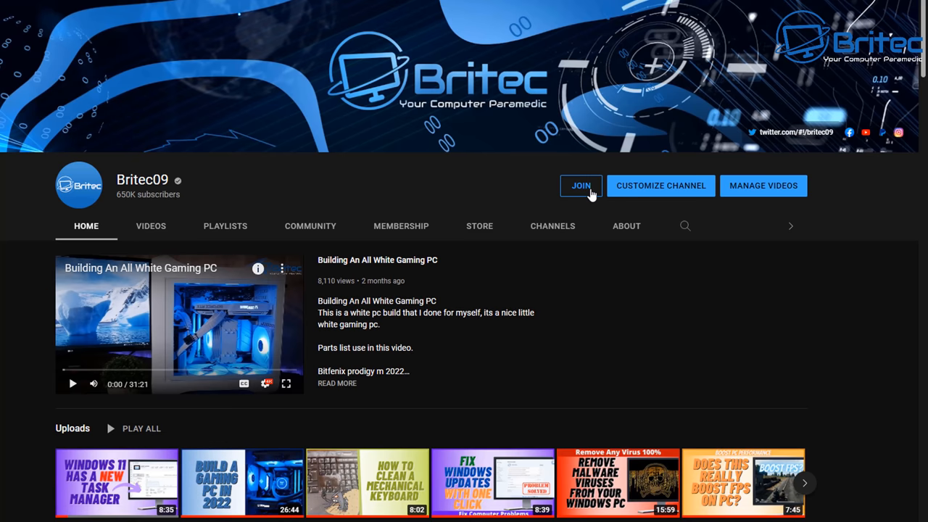
- Open the Britec09 channel's Join offer and scroll through the £4.99/month Britec Supporter perks
click(581, 185)
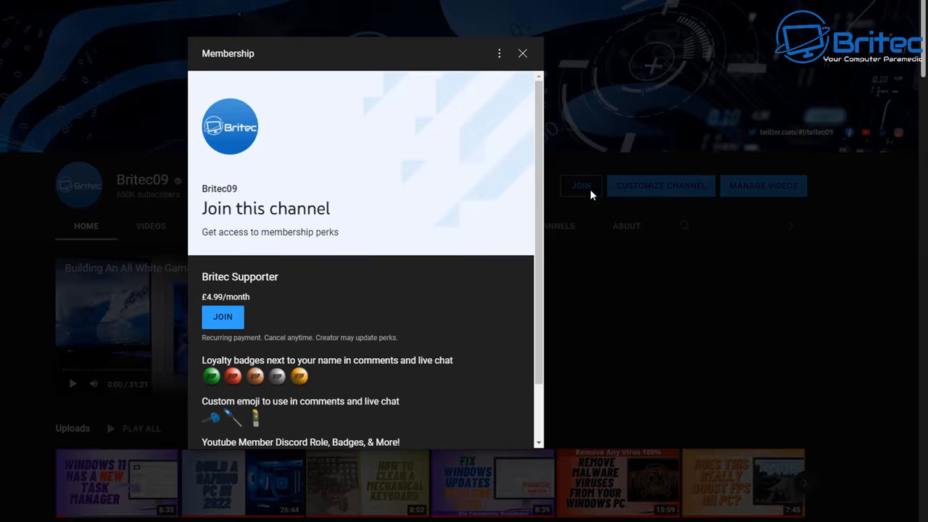
mouse_move(538, 406)
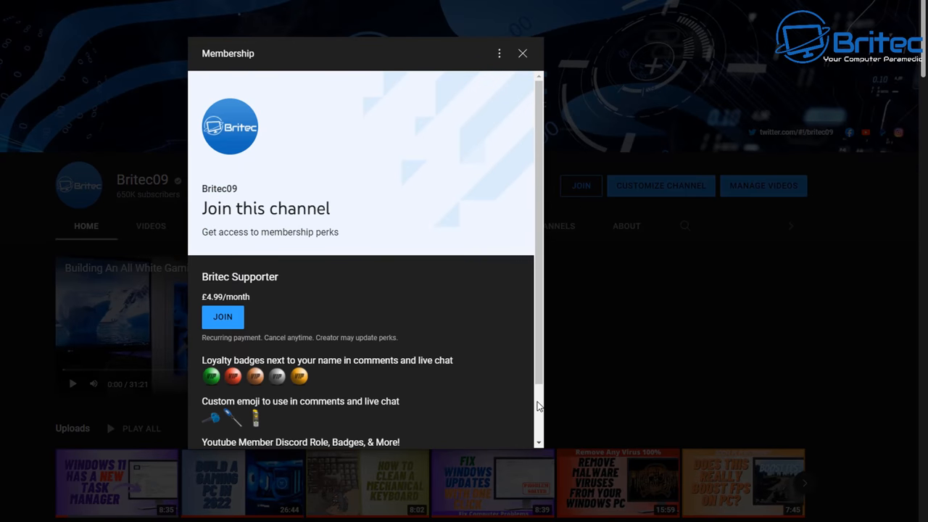
mouse_move(543, 205)
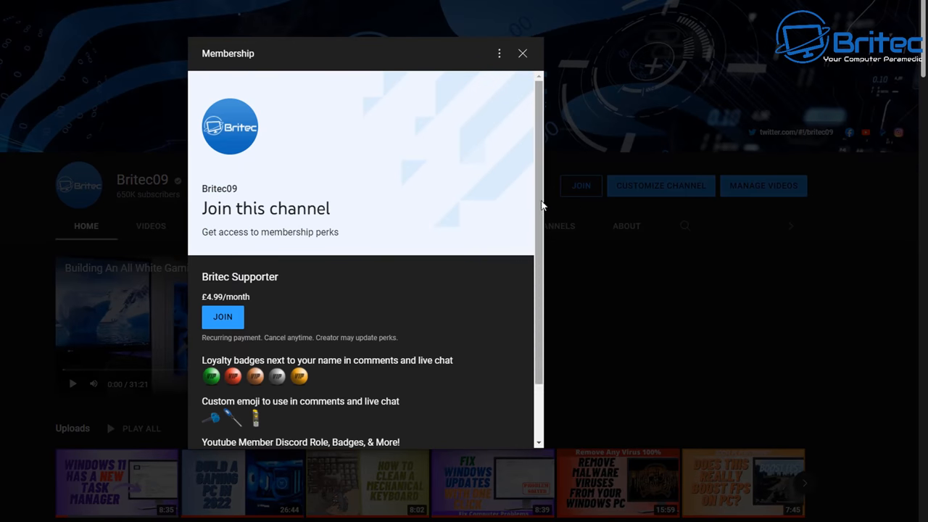
scroll(down, 3)
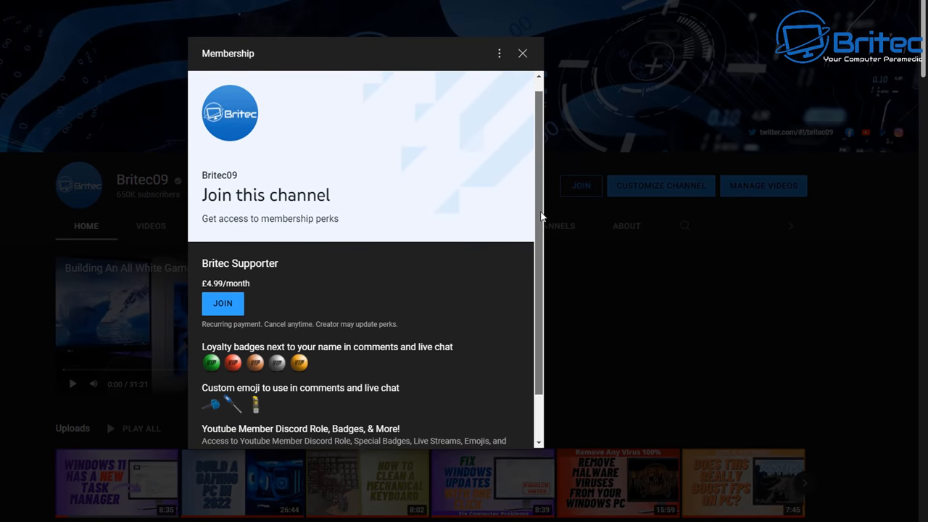
scroll(down, 3)
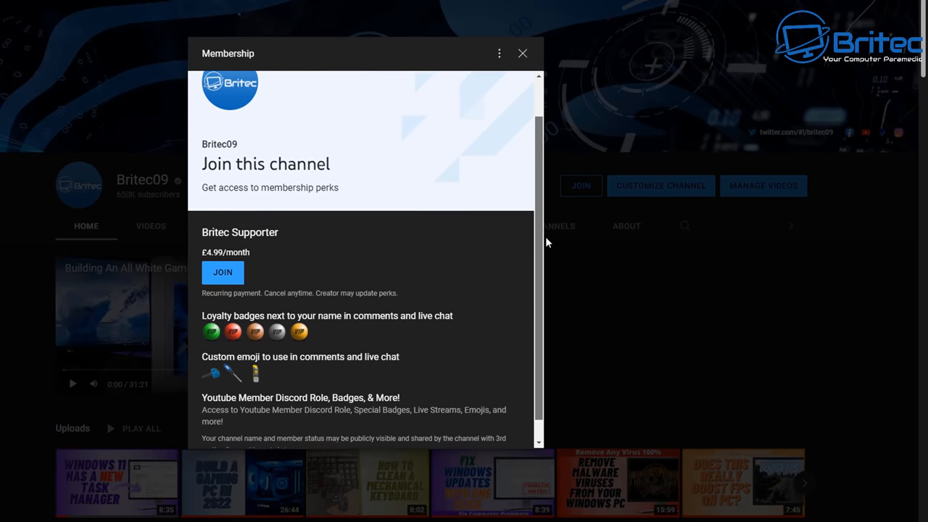
scroll(down, 3)
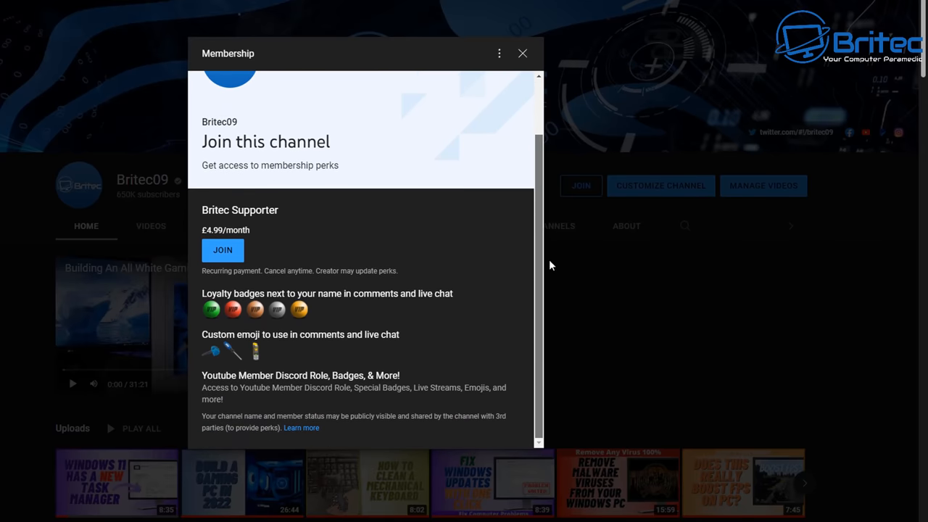